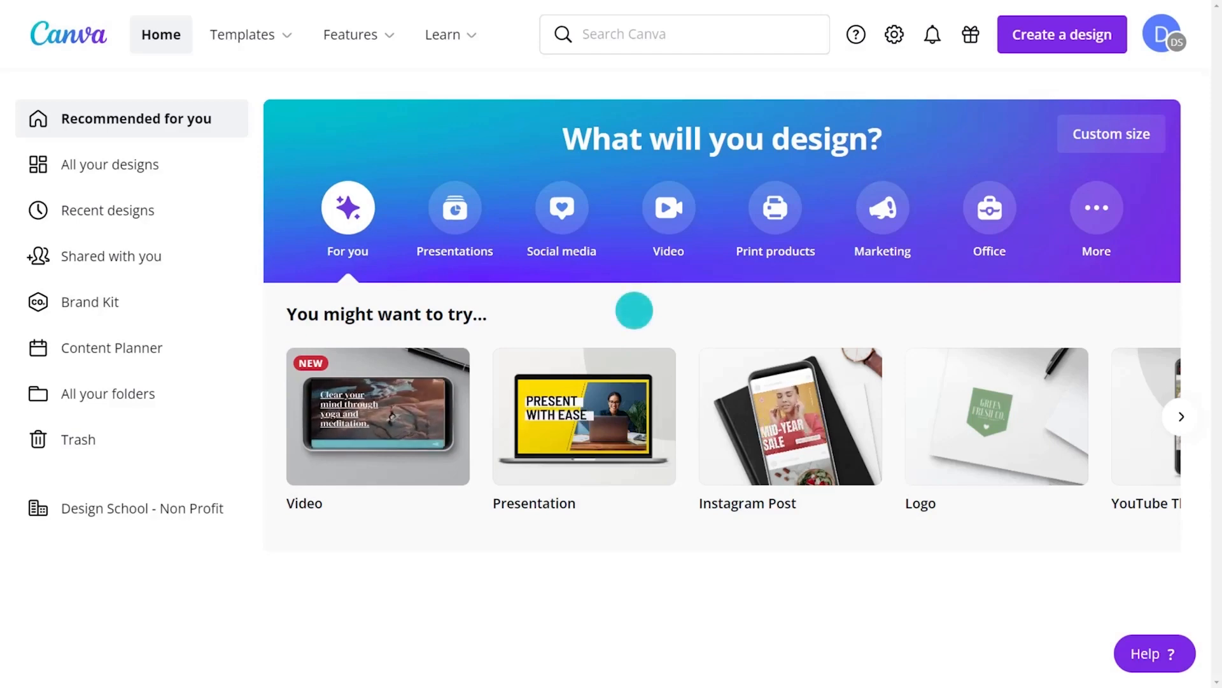
Step: Create a brand kit named 'Ocean Org'
{"action": "left_click", "coordinate": [89, 302]}
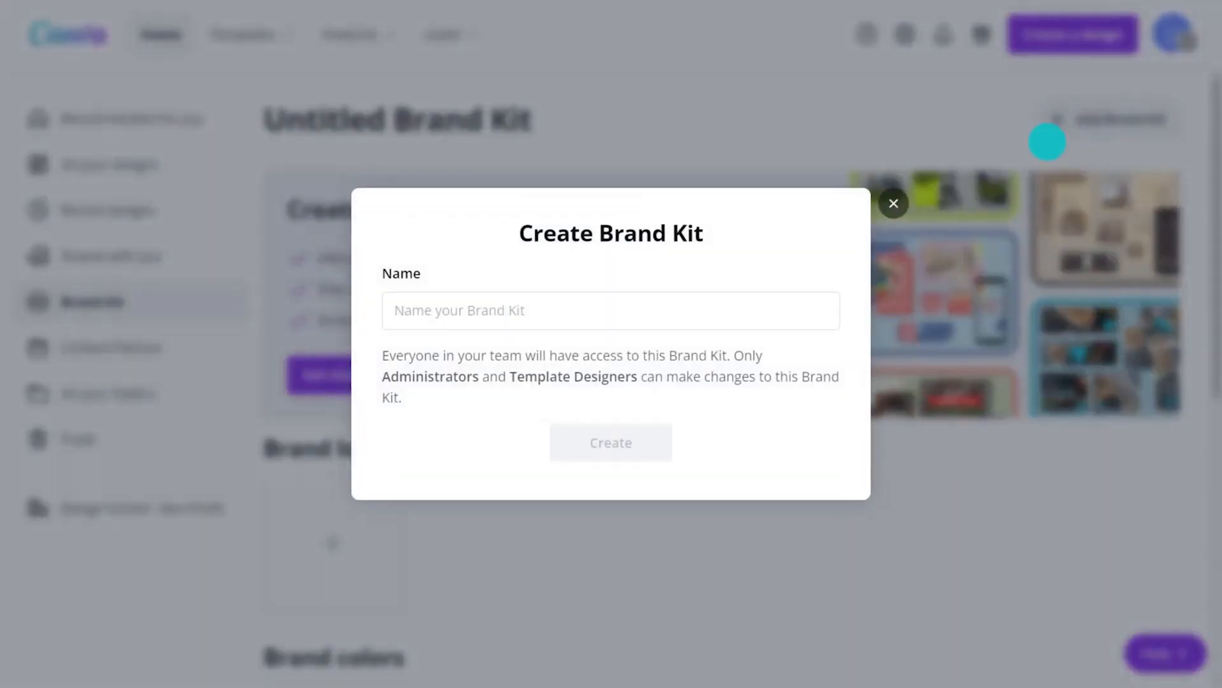
{"action": "type", "text": "Ocean Org"}
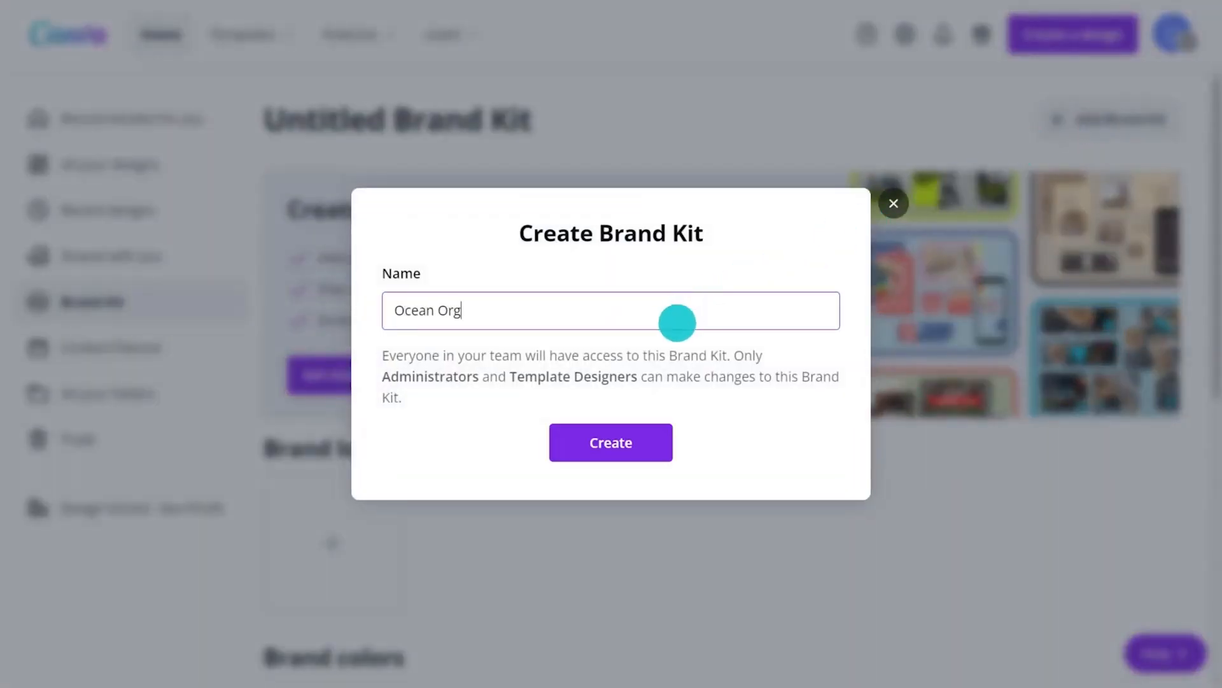
{"action": "left_click", "coordinate": [610, 442]}
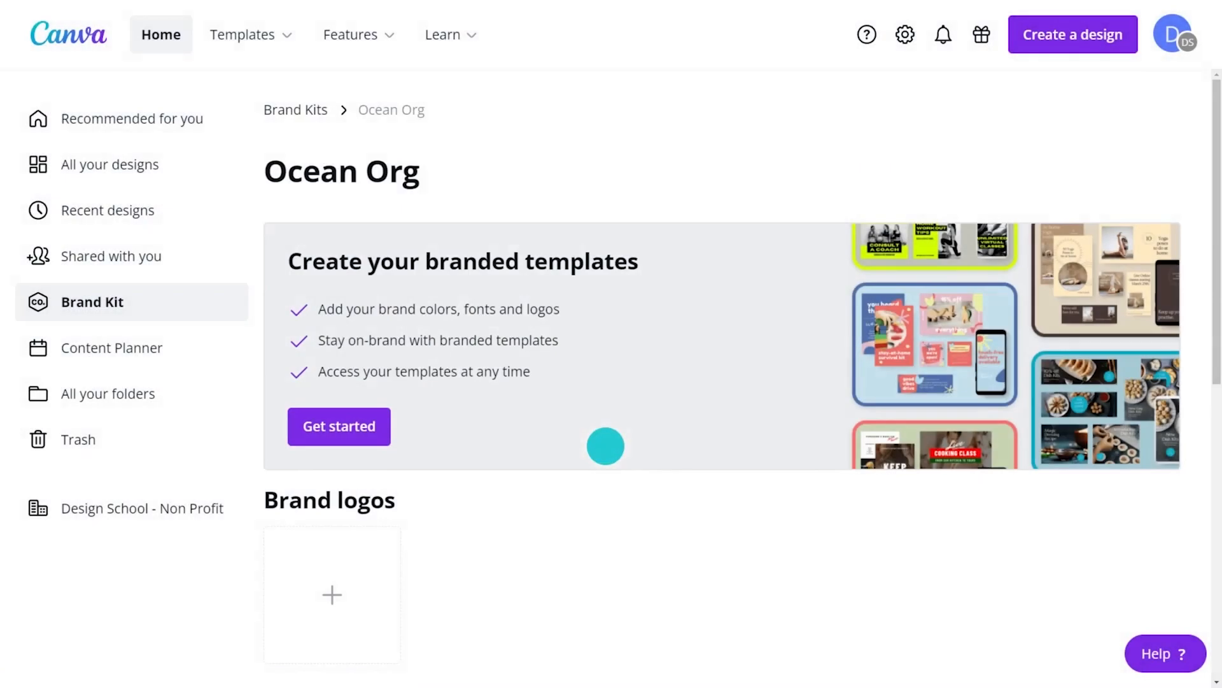
Step: Upload the black and white logo and the black icon to Brand logos
{"action": "scroll", "scroll_direction": "down", "scroll_amount": 3}
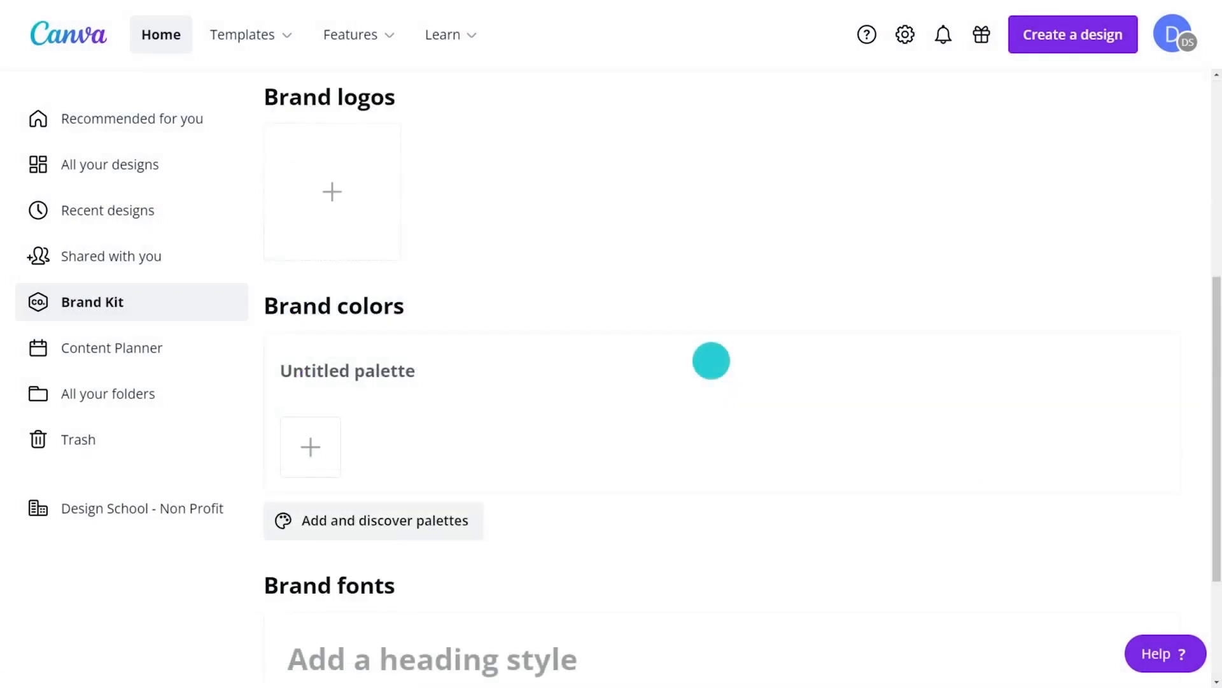
{"action": "left_click", "coordinate": [332, 192]}
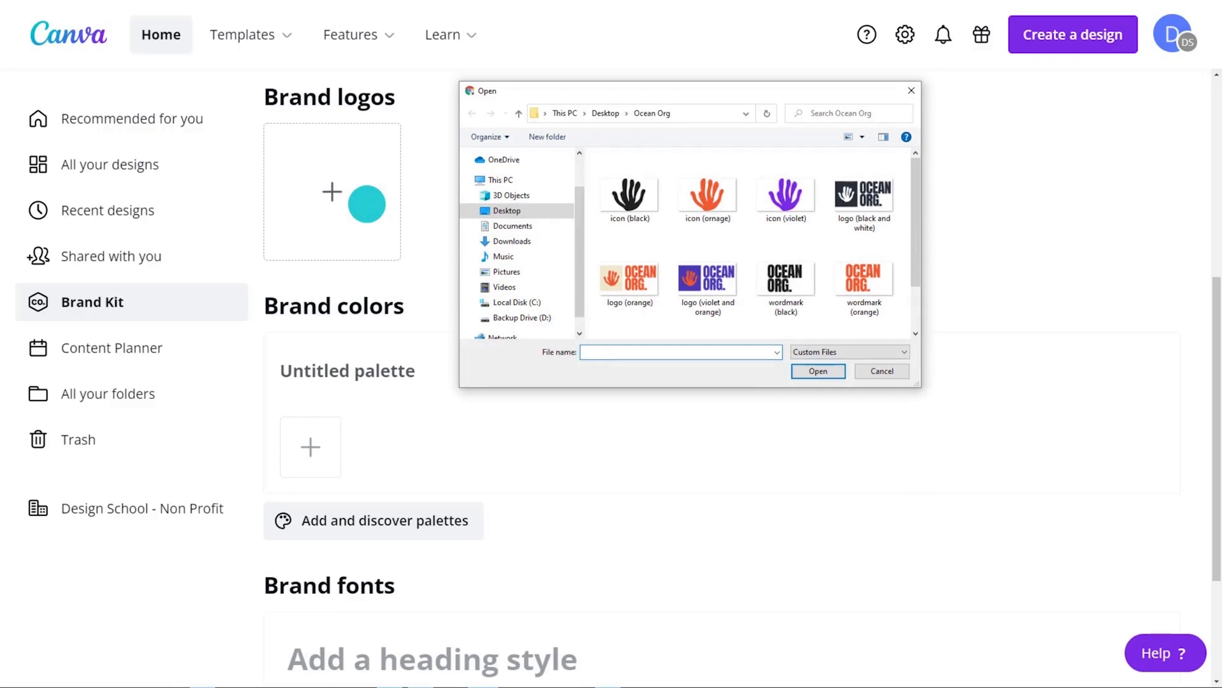
{"action": "left_click", "coordinate": [863, 194]}
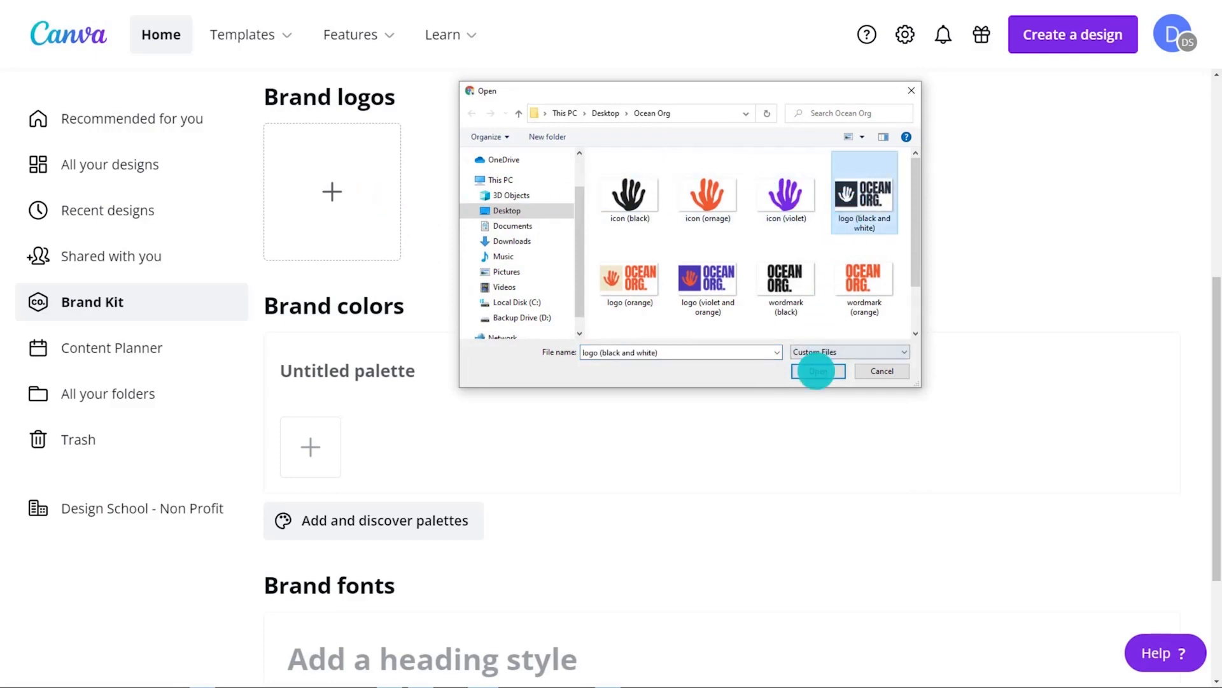
{"action": "left_click", "coordinate": [818, 371]}
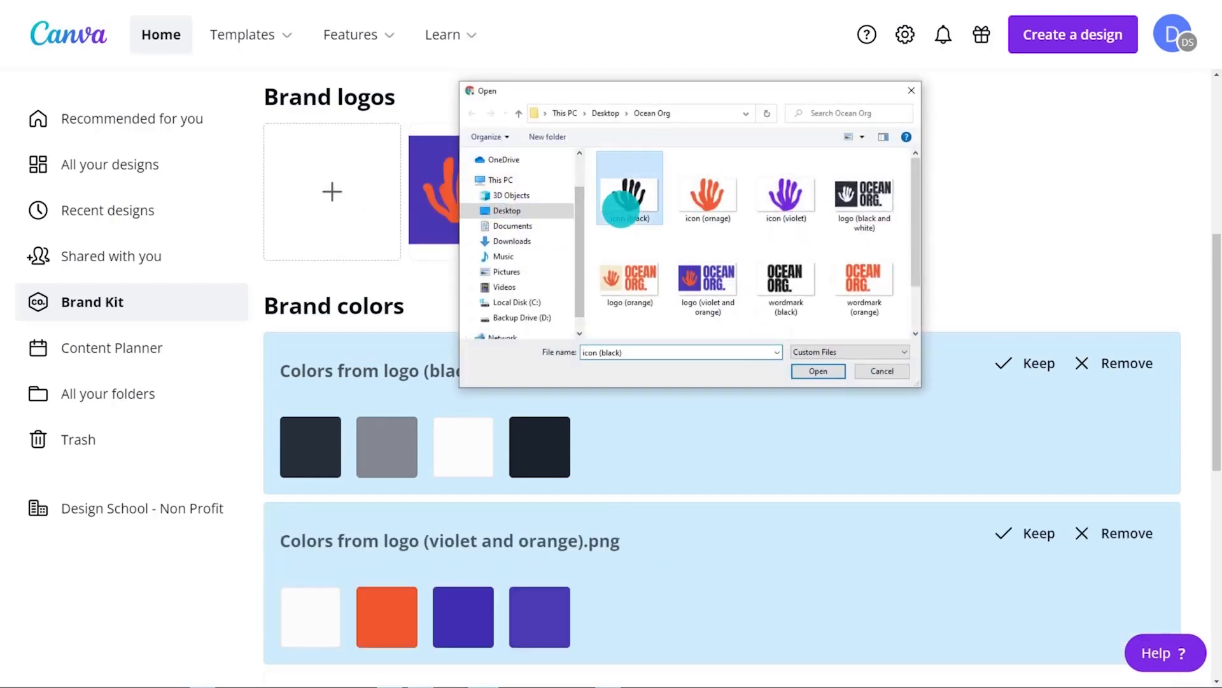
{"action": "left_click", "coordinate": [818, 371]}
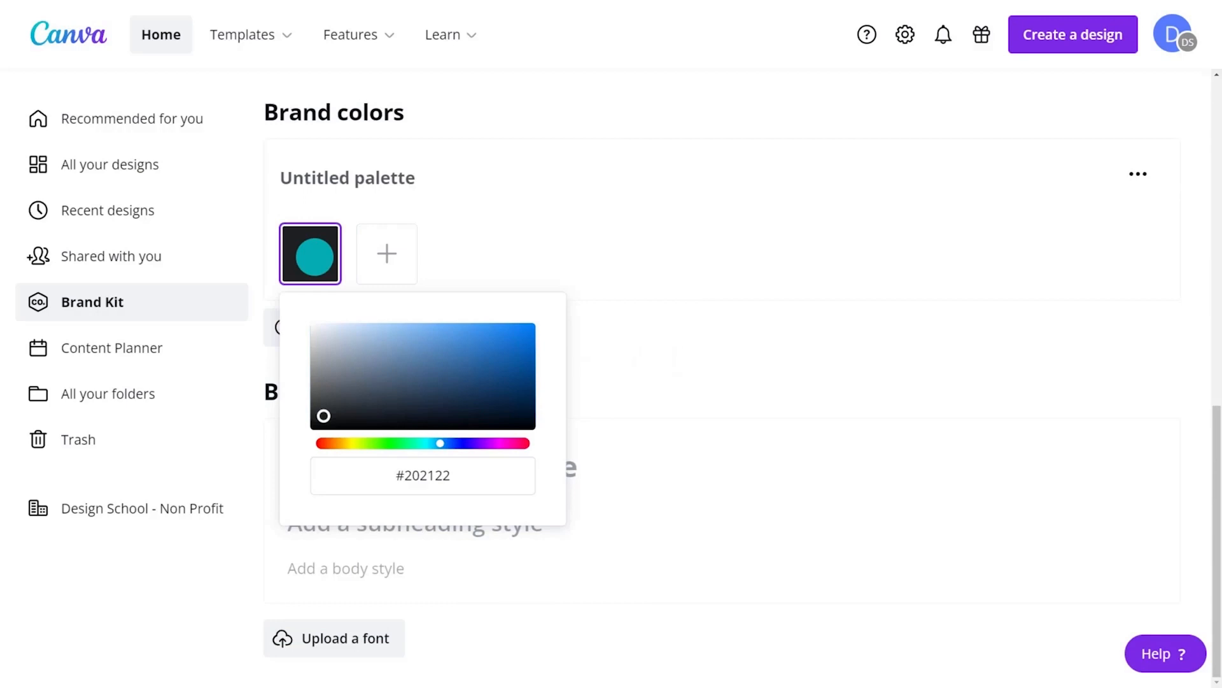
Step: Add another colour swatch to the brand palette
{"action": "left_click", "coordinate": [389, 404]}
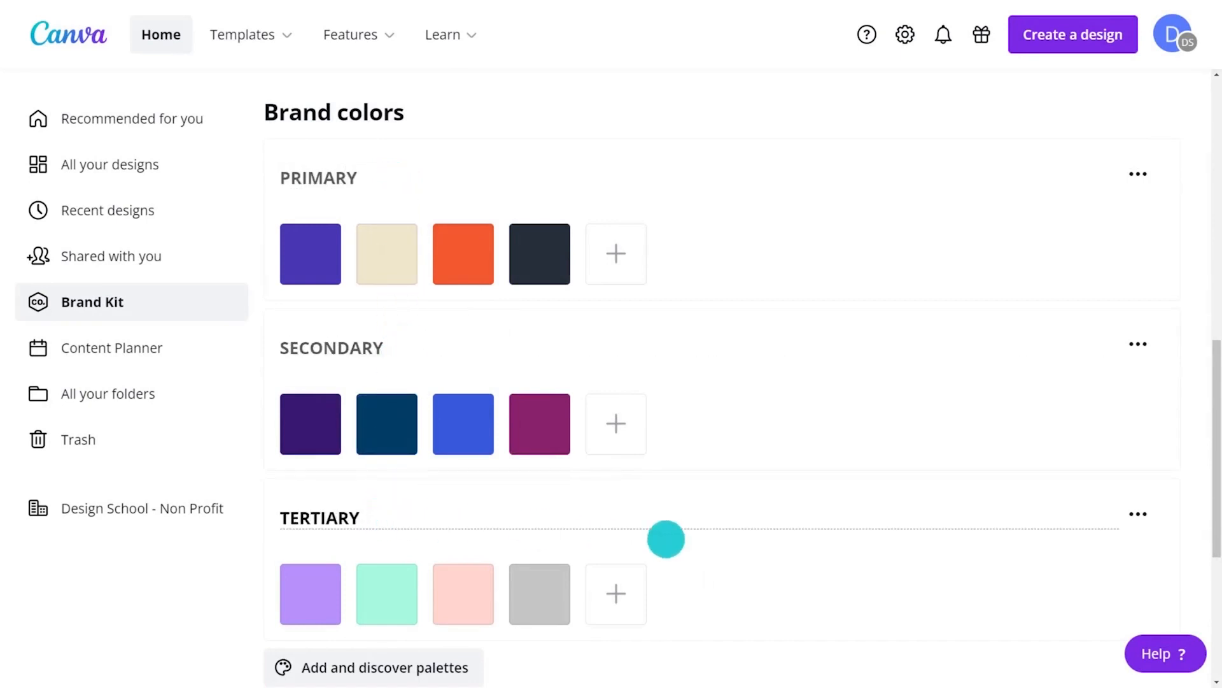
Step: Set the heading style to Anton size 80 and pick a 'tall' font for subheadings
{"action": "scroll", "scroll_direction": "down", "scroll_amount": 3}
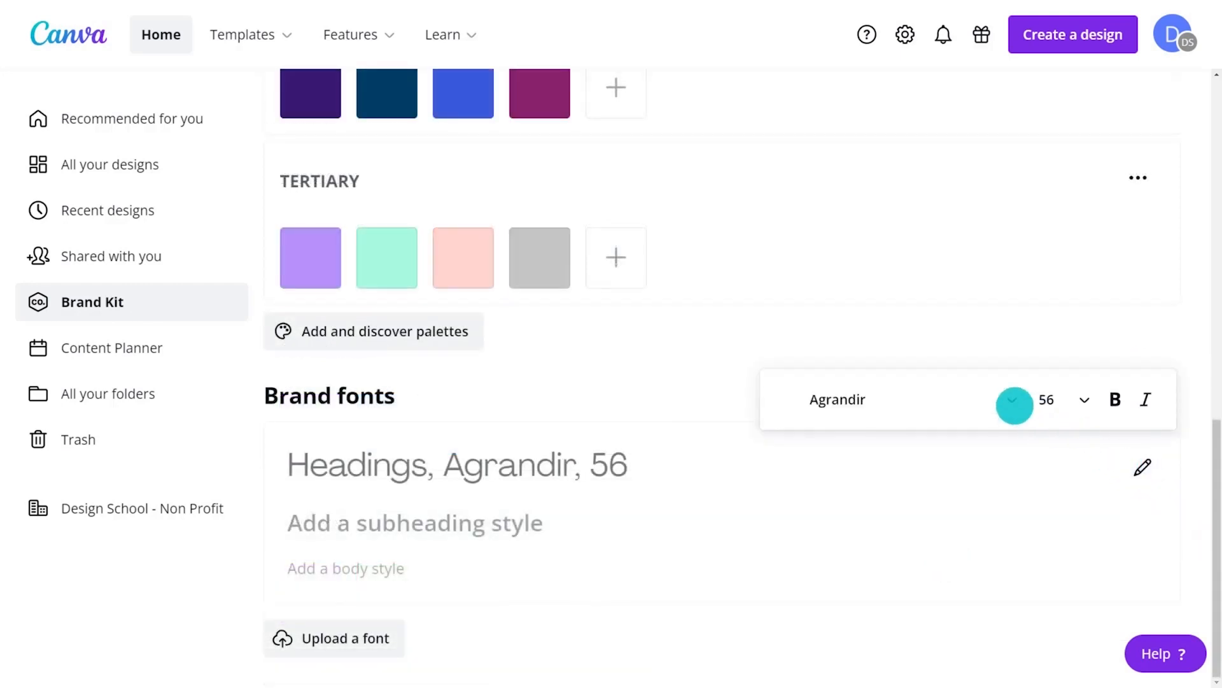
{"action": "left_click", "coordinate": [837, 399]}
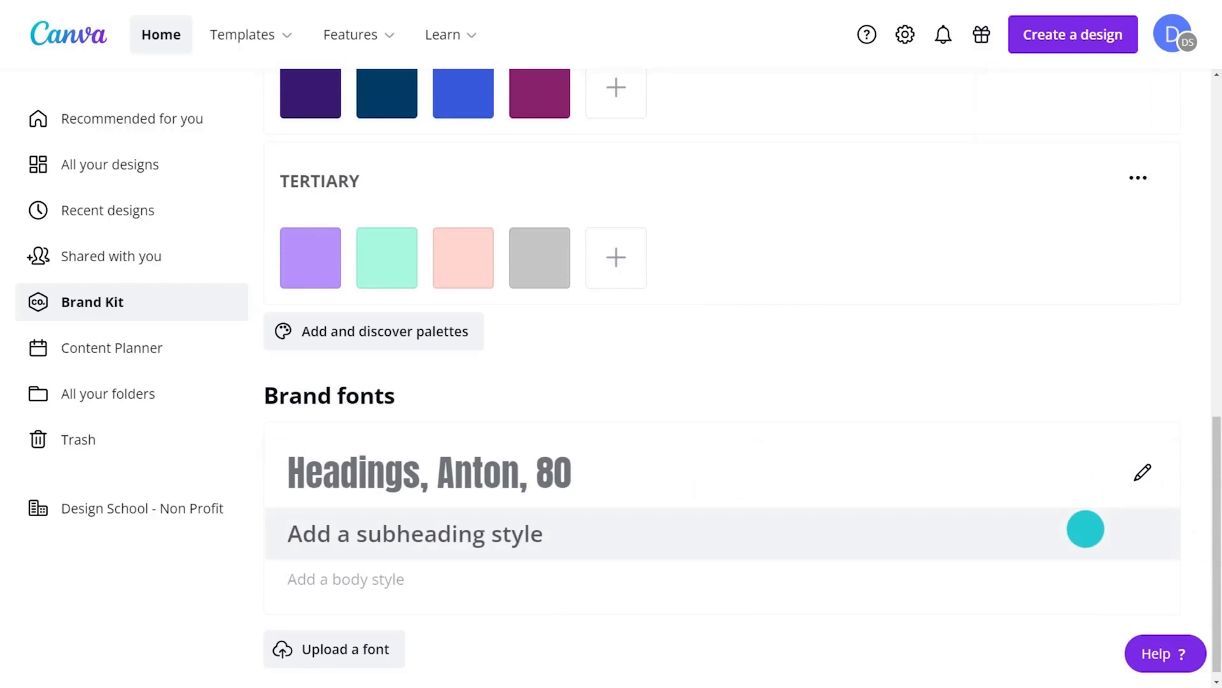
{"action": "type", "text": "tall"}
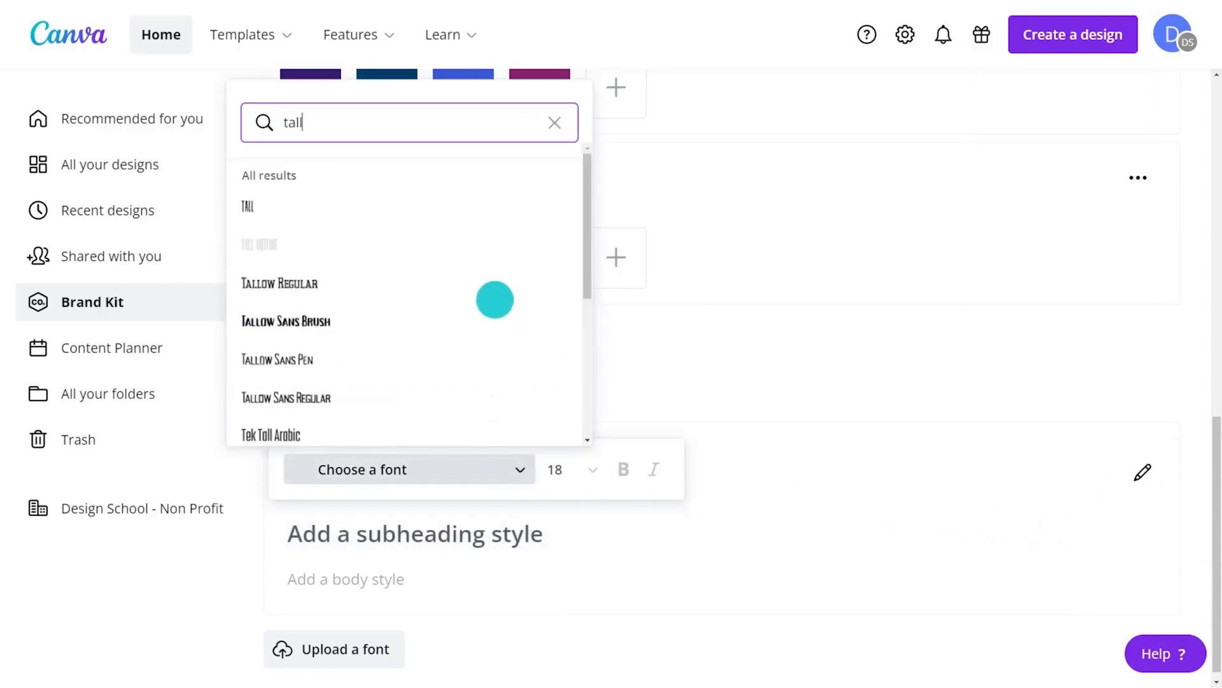
{"action": "left_click", "coordinate": [248, 205]}
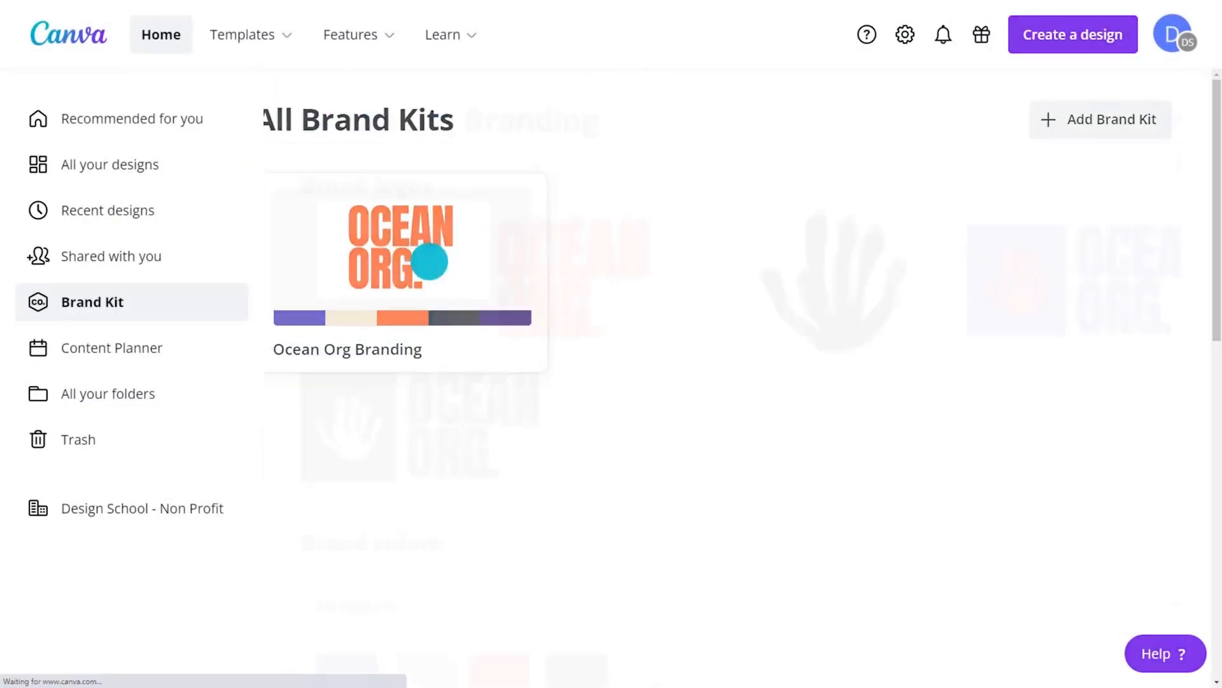
Step: Add and create a second brand kit for the Food Rescue Org
{"action": "left_click", "coordinate": [310, 252]}
{"action": "type", "text": "Food Rescue Or"}
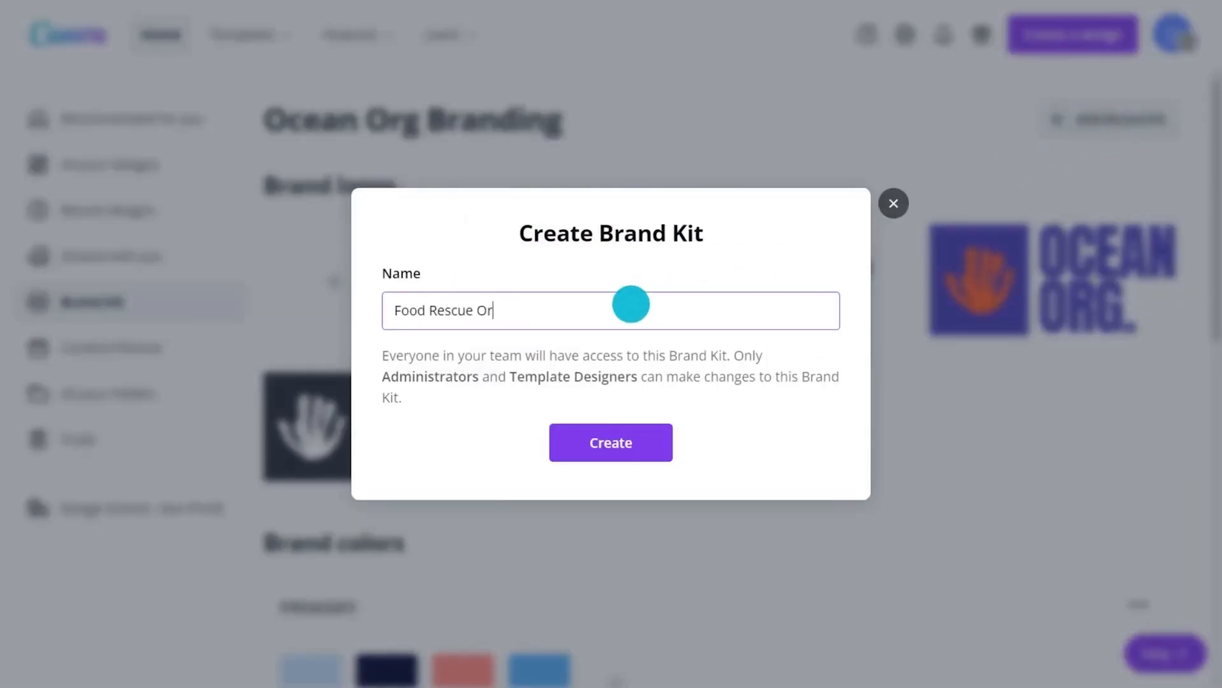
{"action": "left_click", "coordinate": [610, 443]}
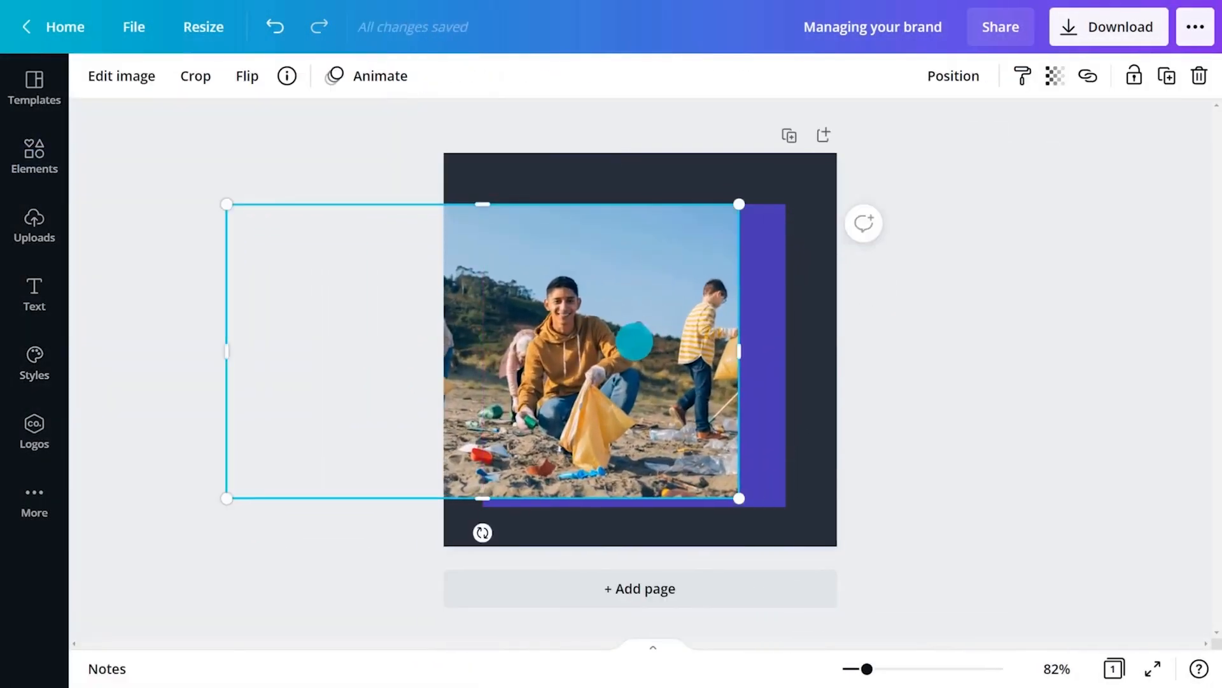
Step: Crop the beach cleanup photo to fit the left panel
{"action": "left_click", "coordinate": [195, 76]}
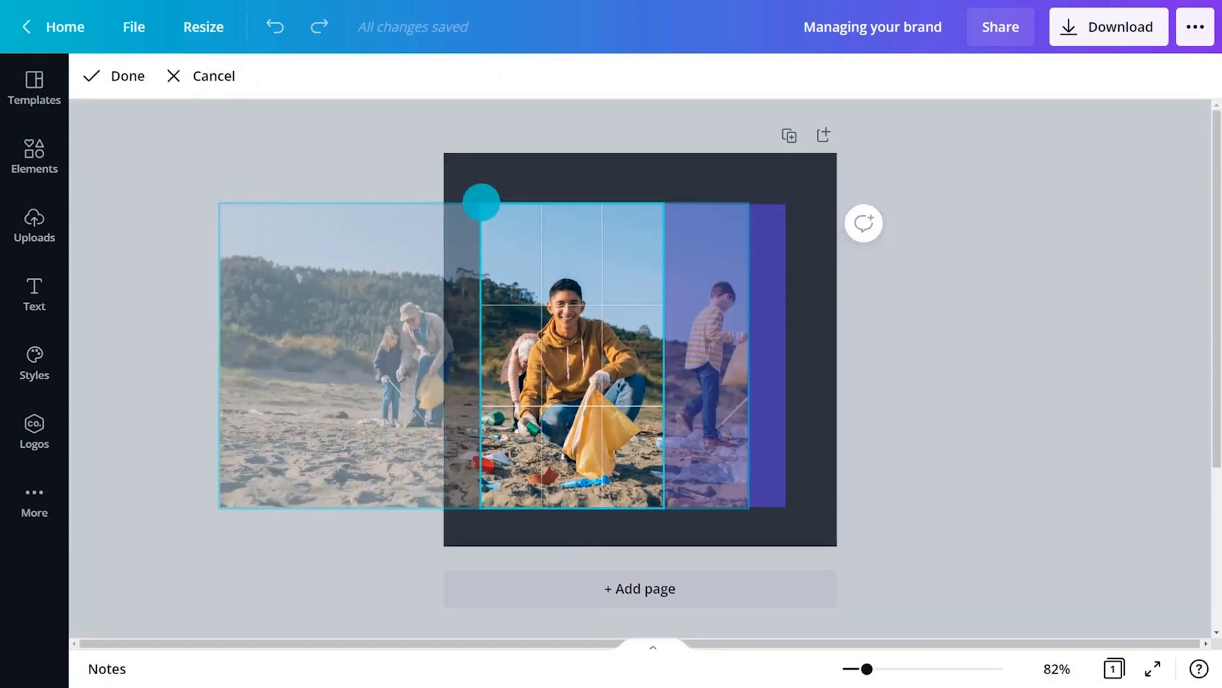
{"action": "left_click", "coordinate": [117, 75]}
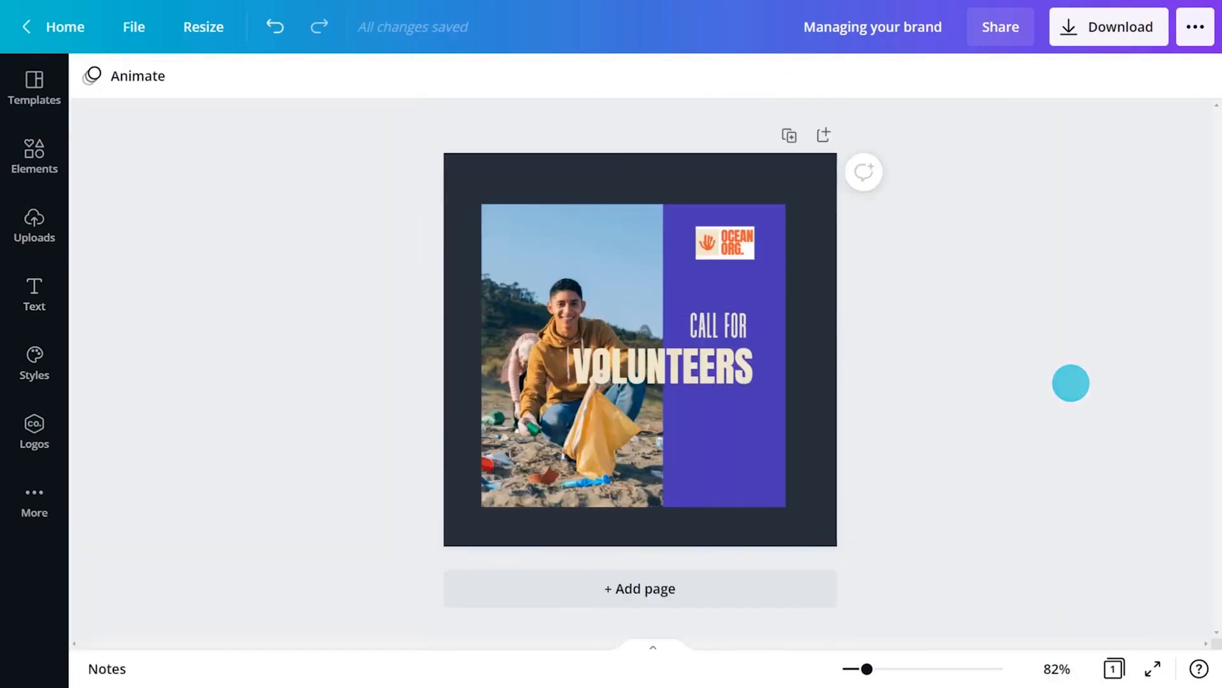